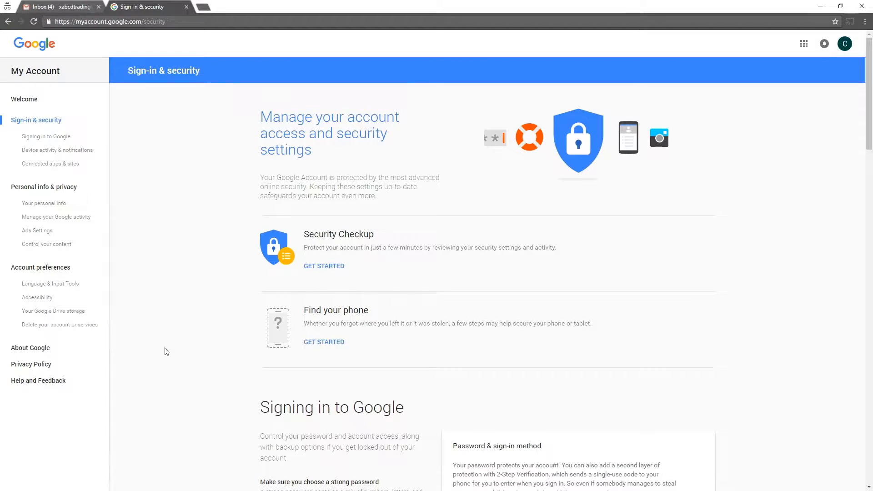
pyautogui.moveTo(146, 232)
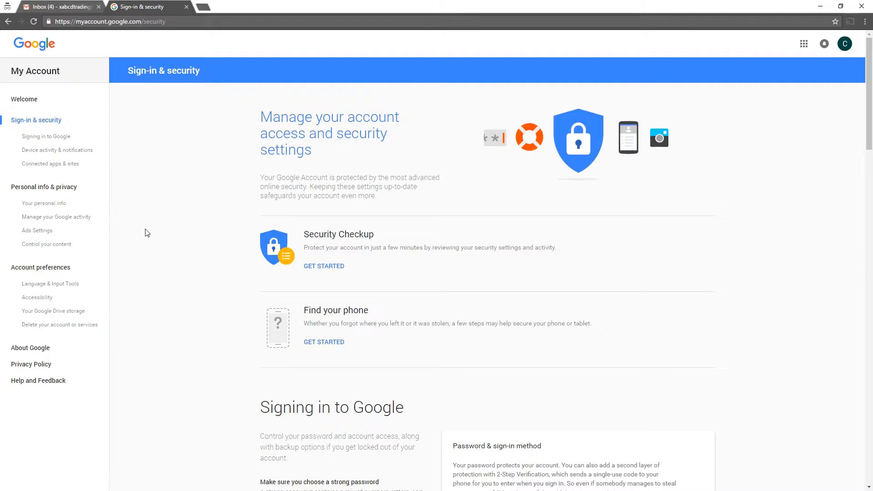
pyautogui.moveTo(45, 136)
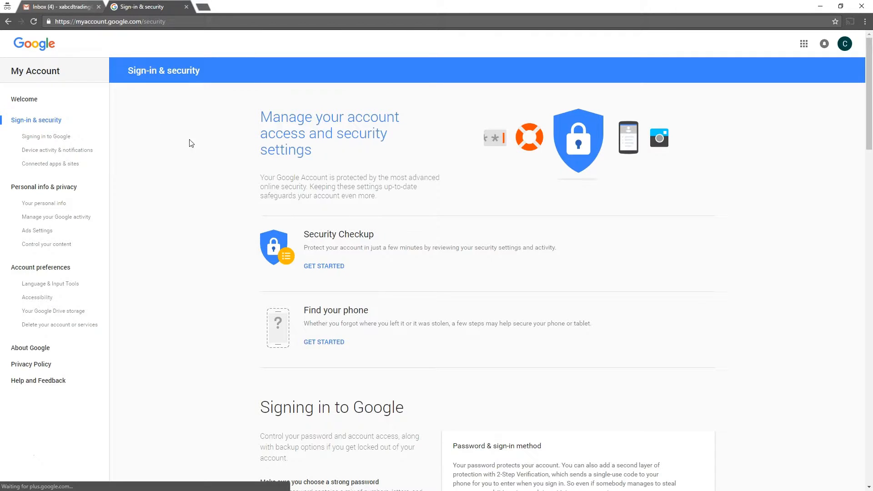
# Re-verify with password and 2-Step code, revoke the Ninjatrader 8 app password, and go back
pyautogui.scroll(-3)
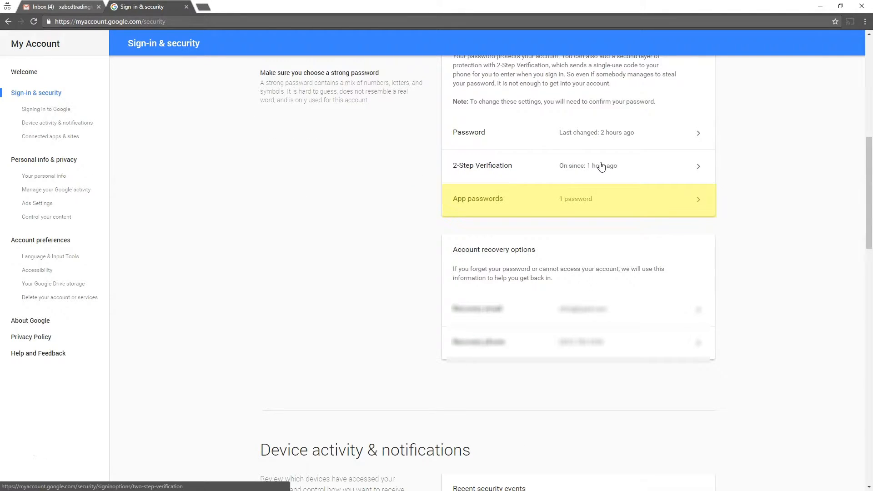
pyautogui.moveTo(463, 194)
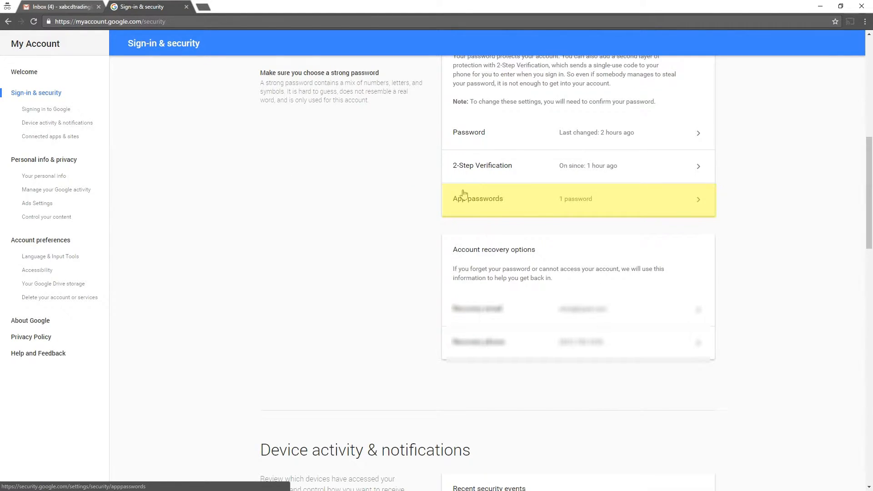
pyautogui.moveTo(508, 202)
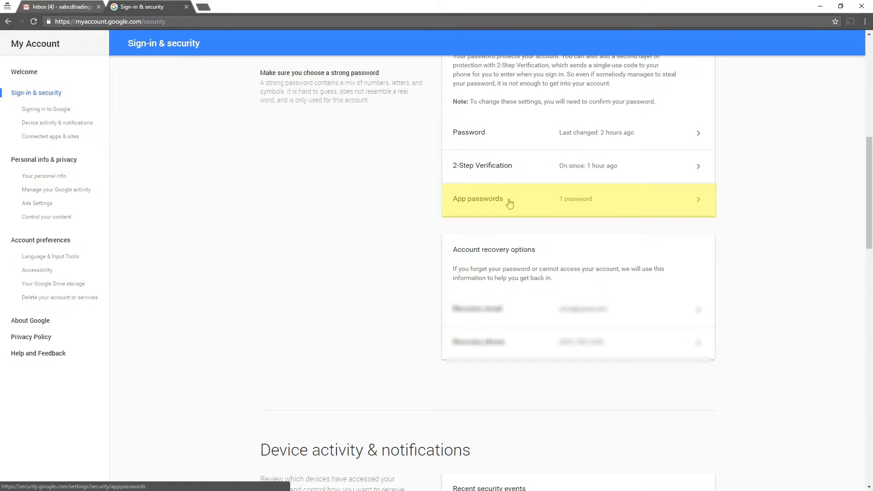
pyautogui.moveTo(631, 173)
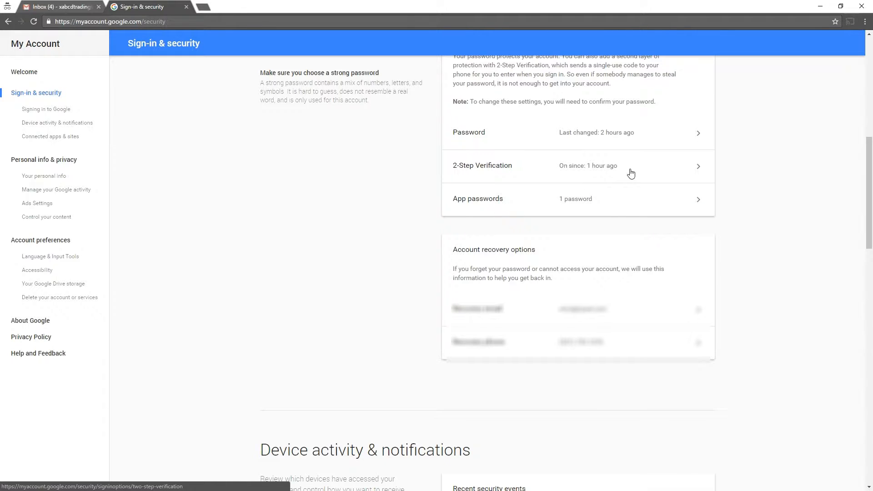
pyautogui.moveTo(620, 171)
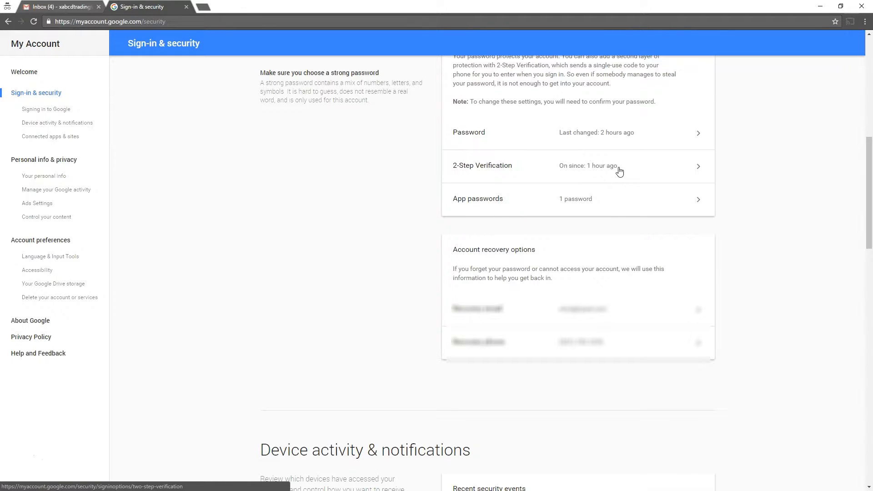
pyautogui.moveTo(579, 199)
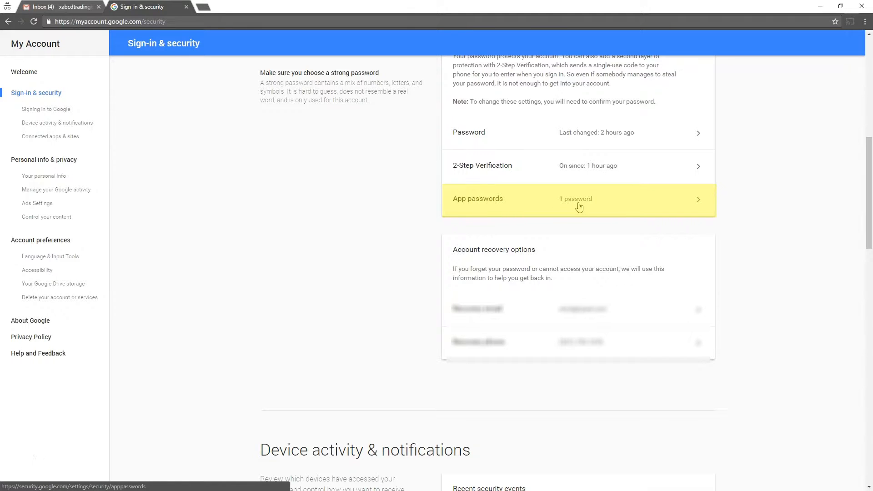
pyautogui.moveTo(579, 199)
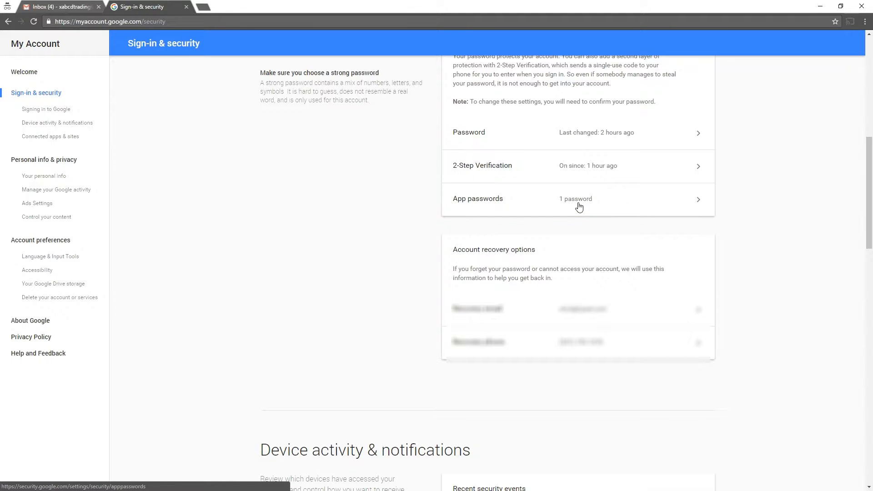
pyautogui.moveTo(382, 205)
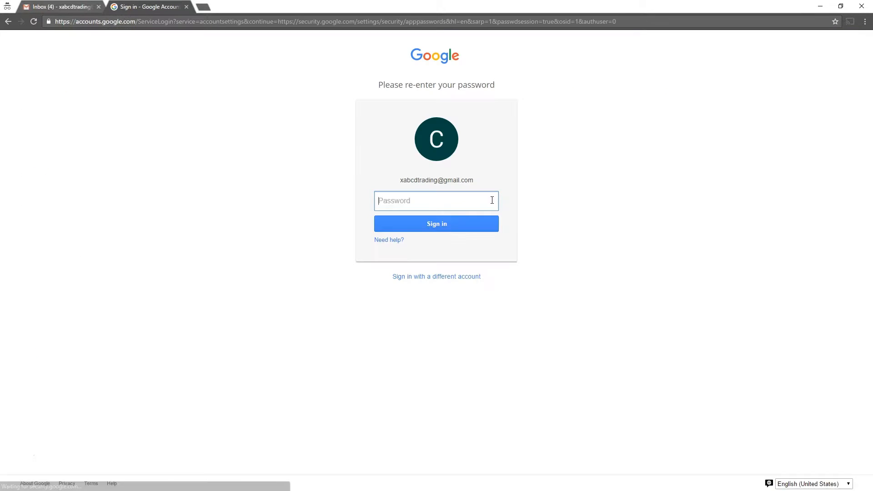
pyautogui.write('•••••')
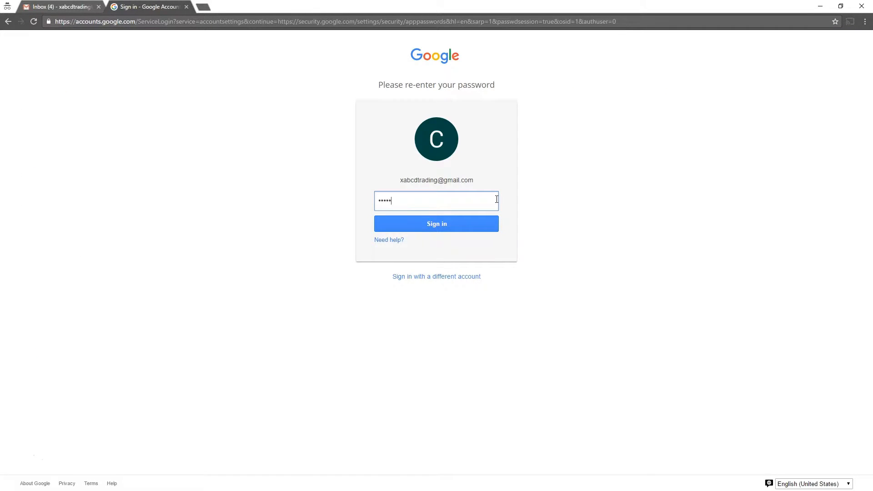
pyautogui.click(437, 224)
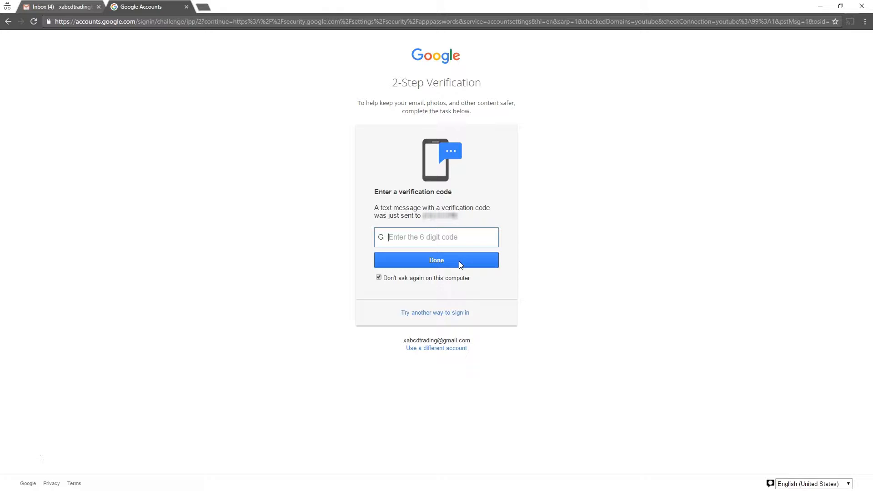
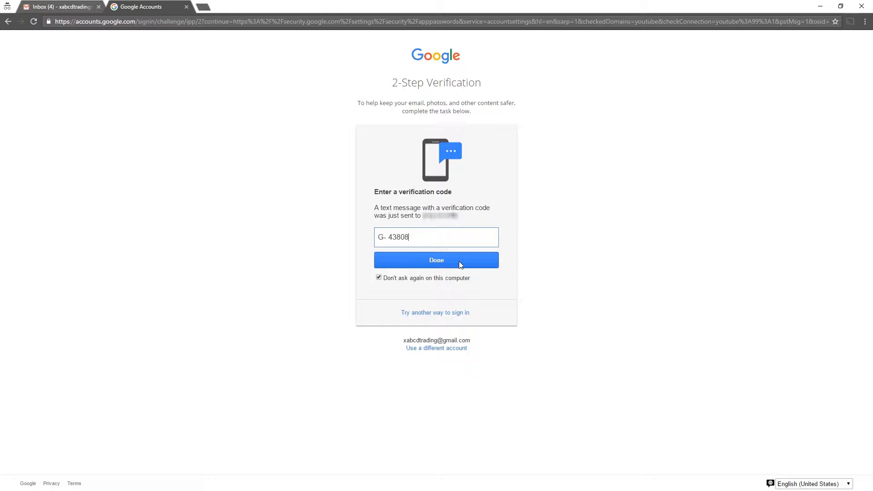
pyautogui.click(436, 260)
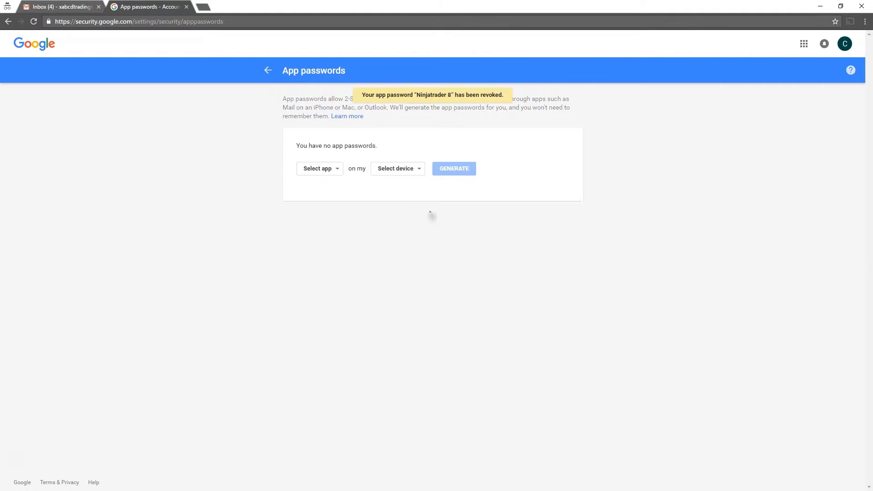
pyautogui.click(268, 70)
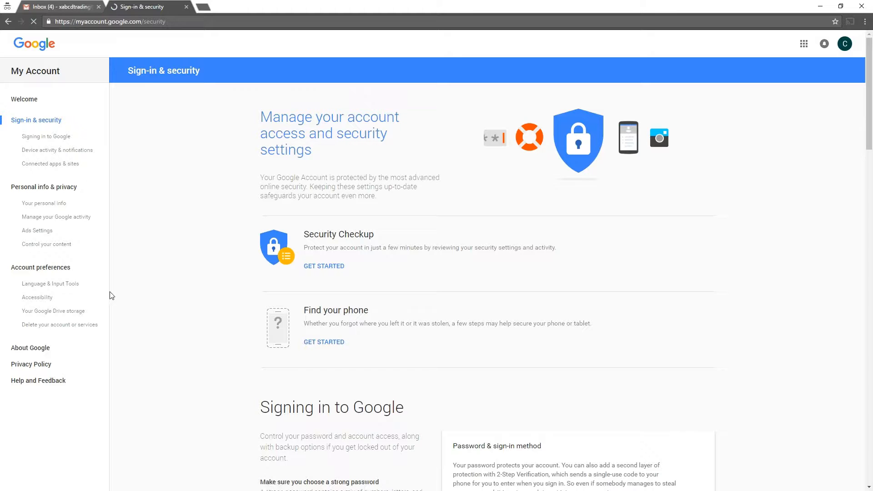
pyautogui.moveTo(150, 223)
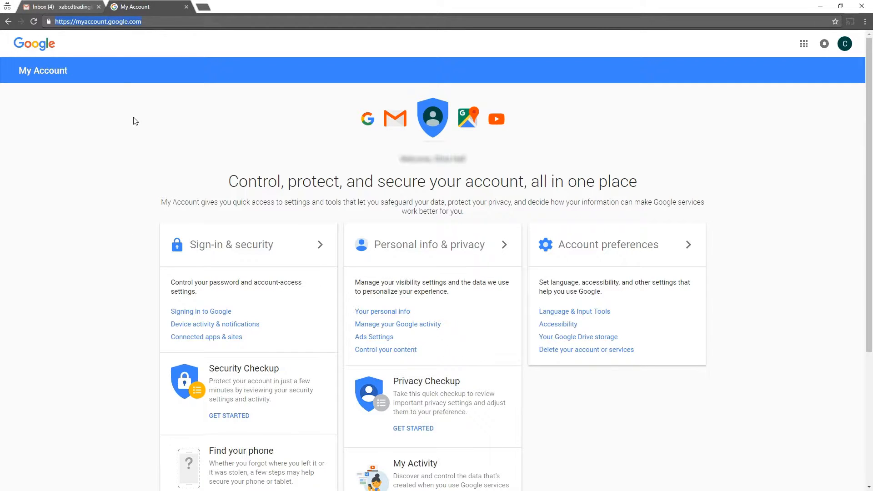
pyautogui.moveTo(231, 244)
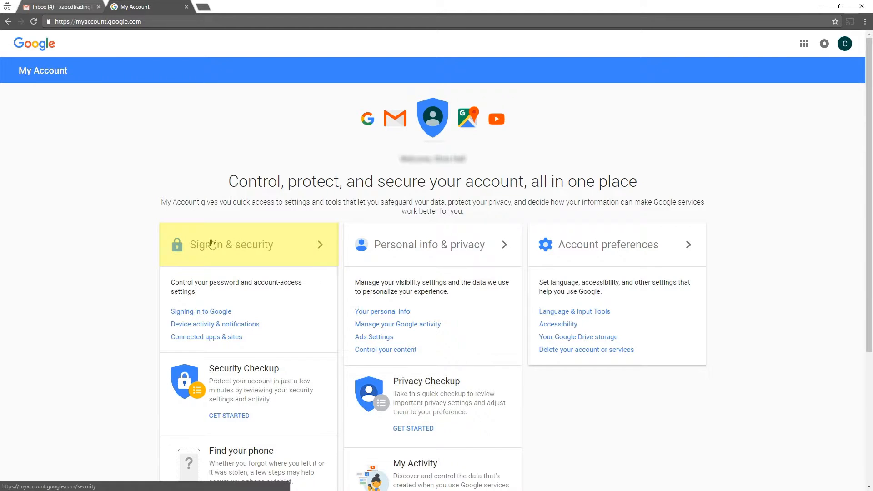
# Open Sign-in & security and scroll to the Signing in to Google section
pyautogui.click(231, 245)
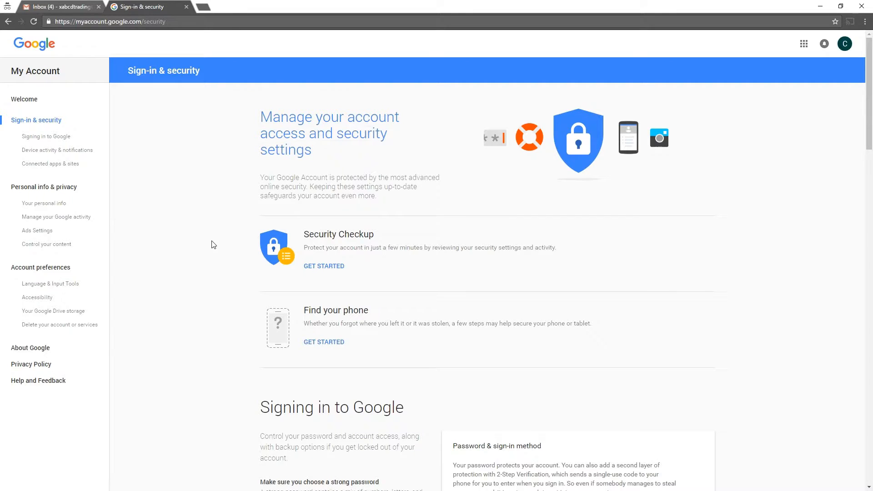
pyautogui.scroll(-3)
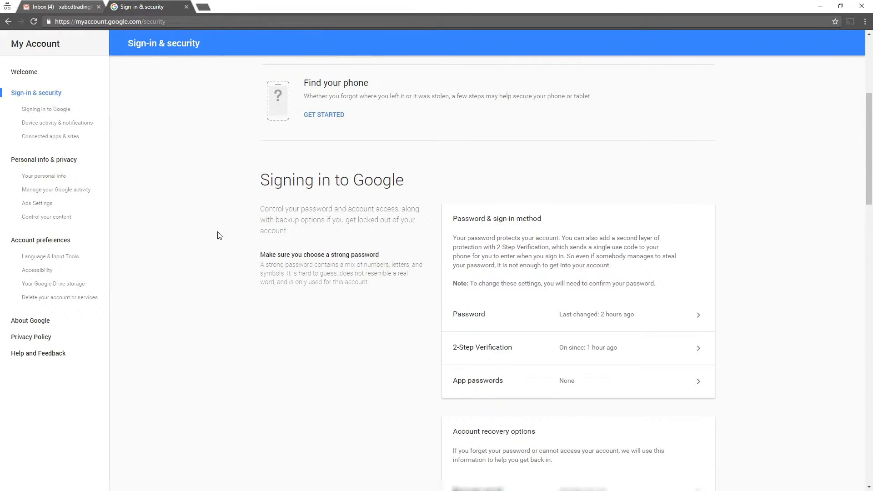
pyautogui.moveTo(475, 354)
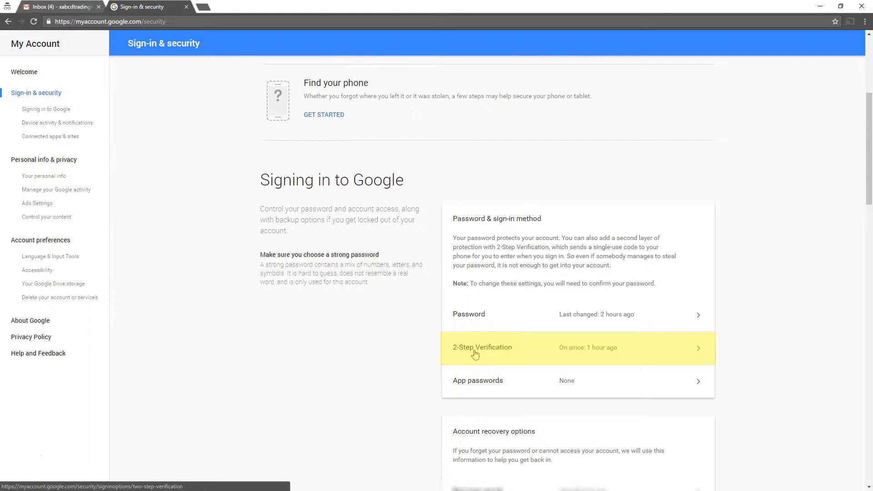
pyautogui.moveTo(590, 356)
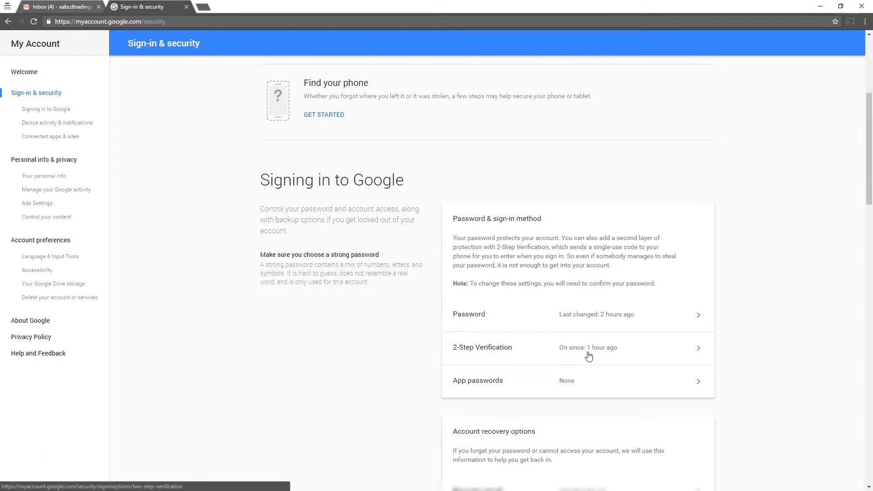
pyautogui.moveTo(489, 388)
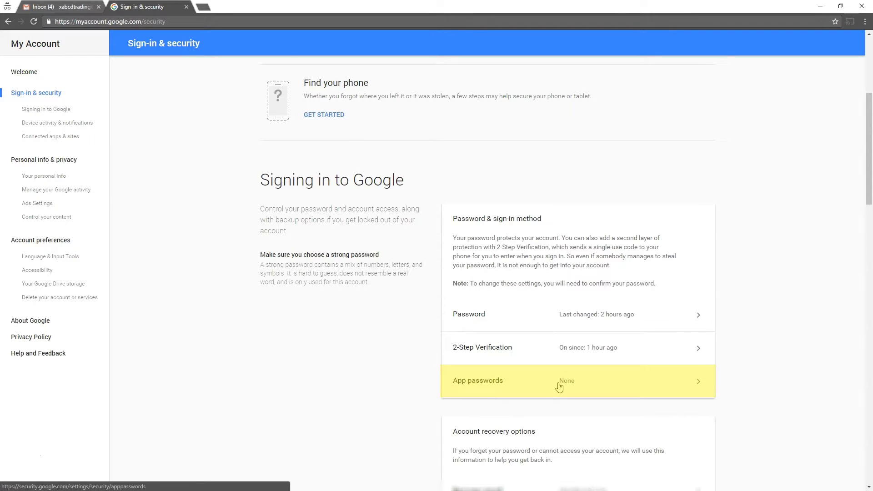
pyautogui.moveTo(683, 347)
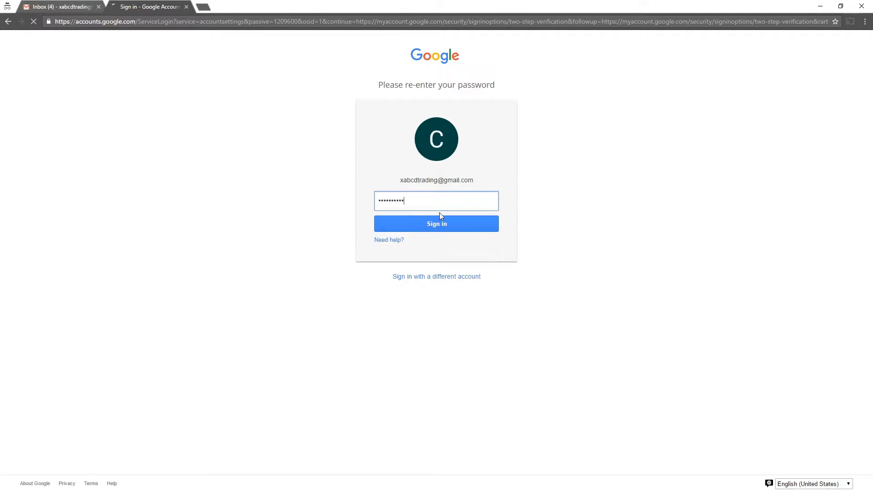
# Confirm the password and turn off 2-Step Verification
pyautogui.click(436, 224)
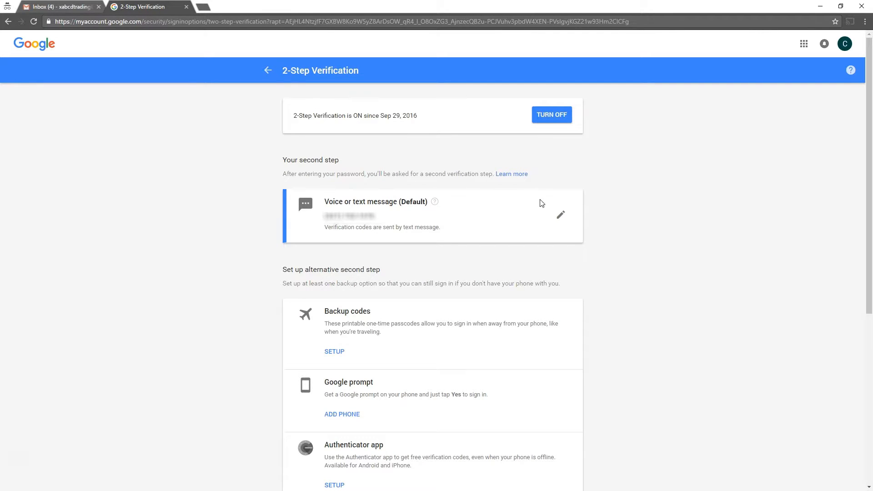
pyautogui.click(551, 115)
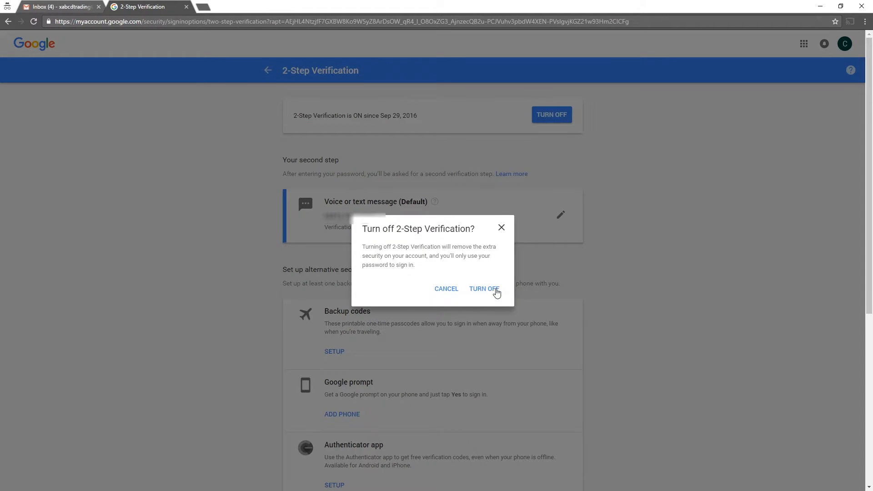
pyautogui.click(484, 288)
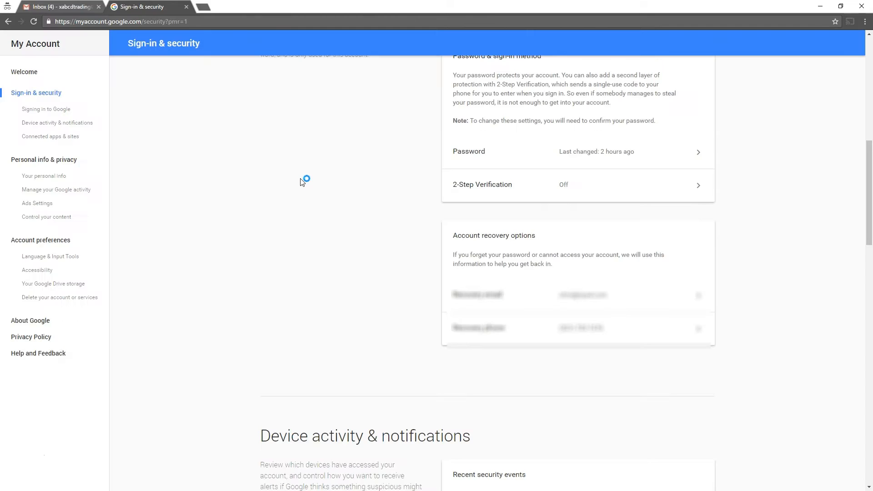
pyautogui.scroll(3)
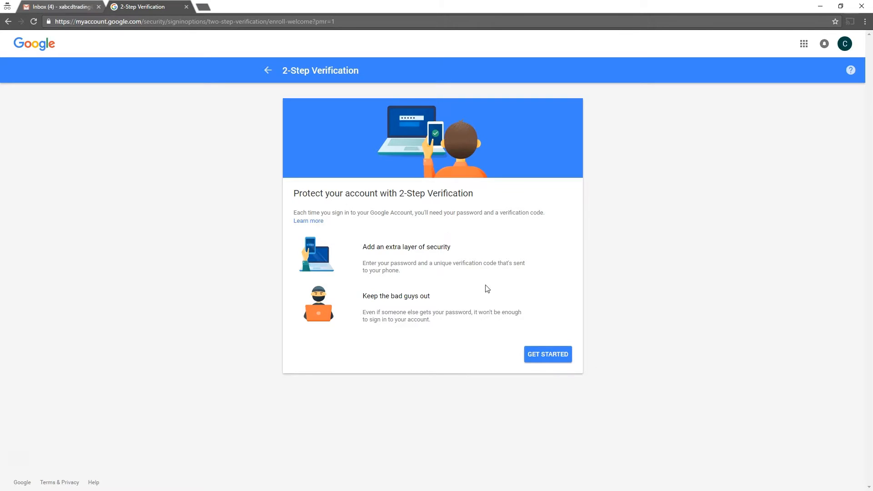
pyautogui.moveTo(548, 354)
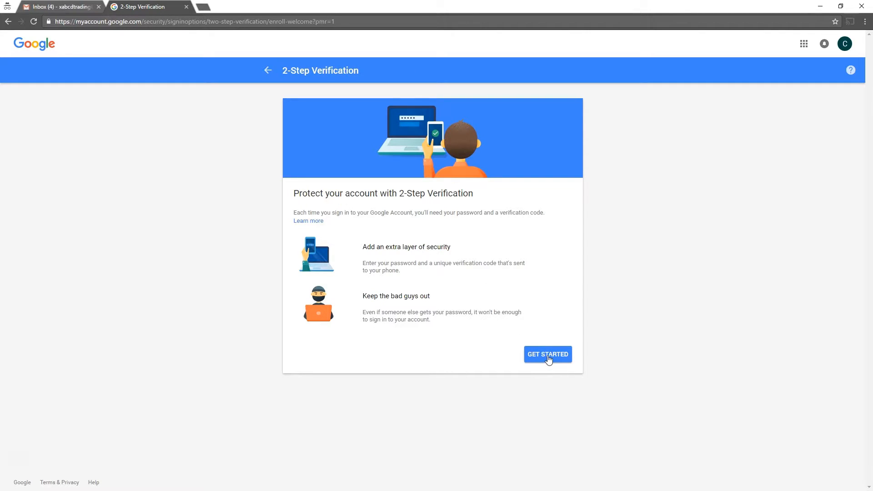
# Begin 2-Step Verification setup again, re-entering the password to reach phone setup
pyautogui.click(548, 355)
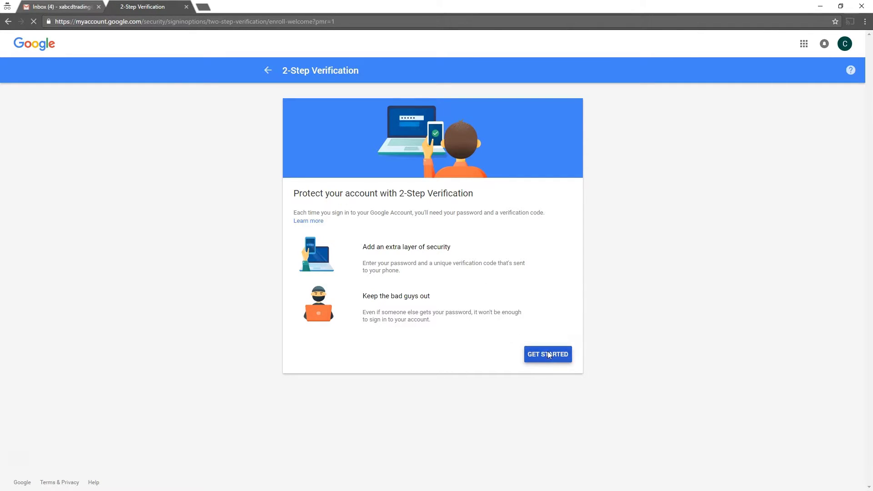
pyautogui.click(547, 354)
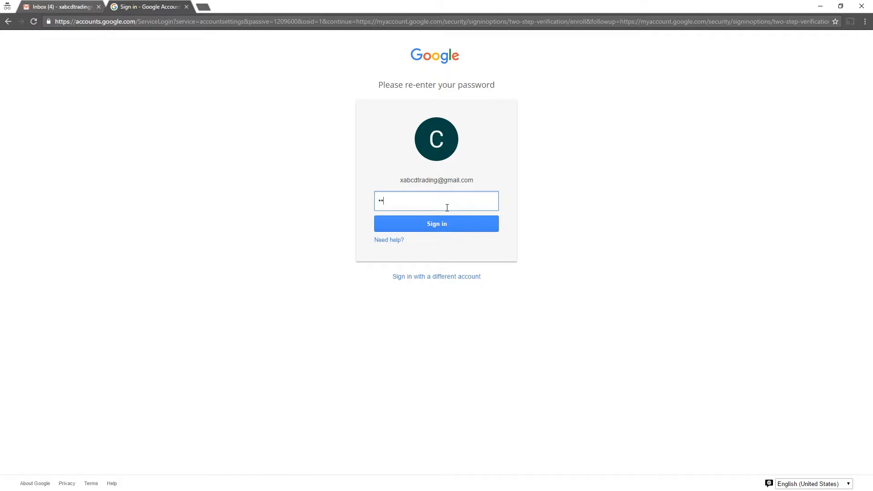
pyautogui.click(436, 223)
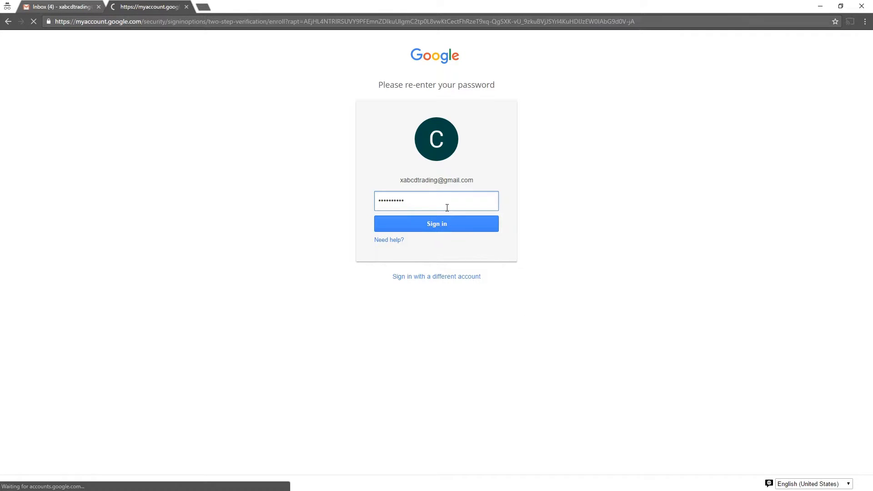
pyautogui.click(436, 223)
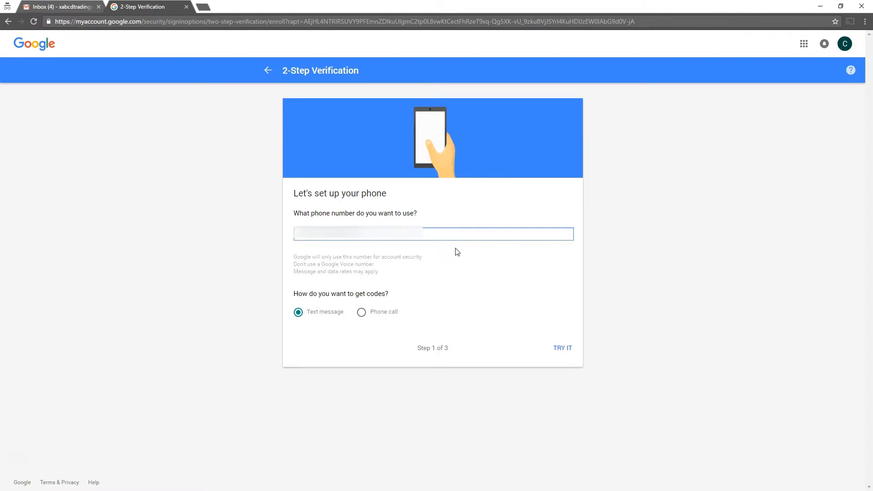
pyautogui.moveTo(466, 306)
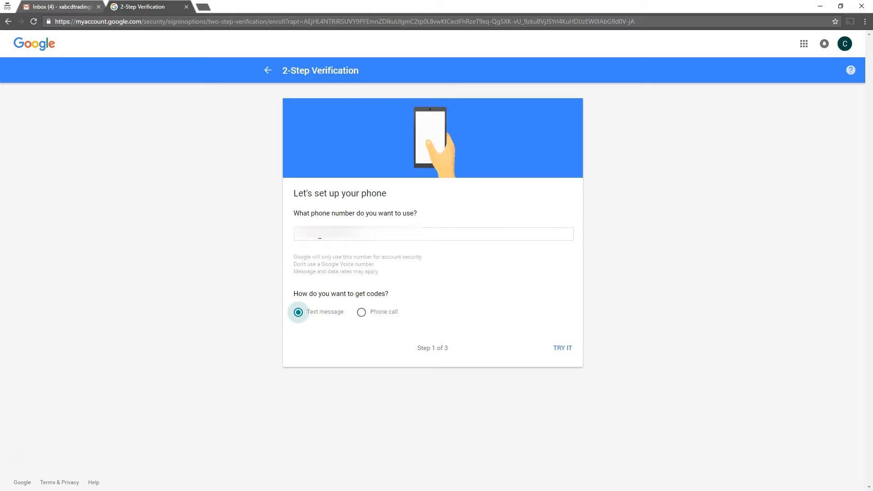
pyautogui.click(433, 233)
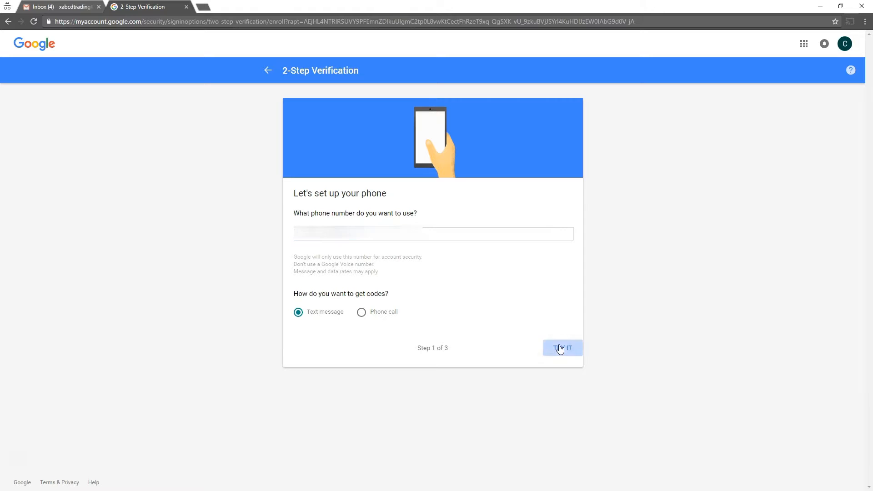
pyautogui.click(563, 347)
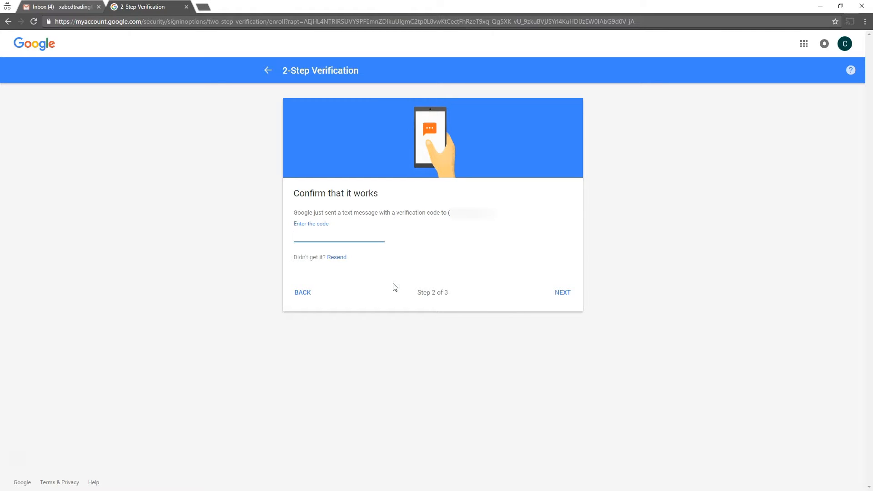
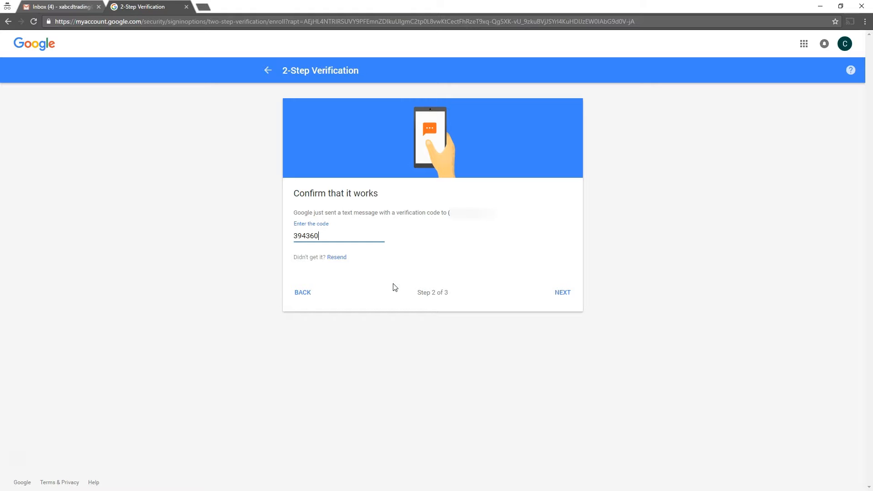
pyautogui.click(563, 292)
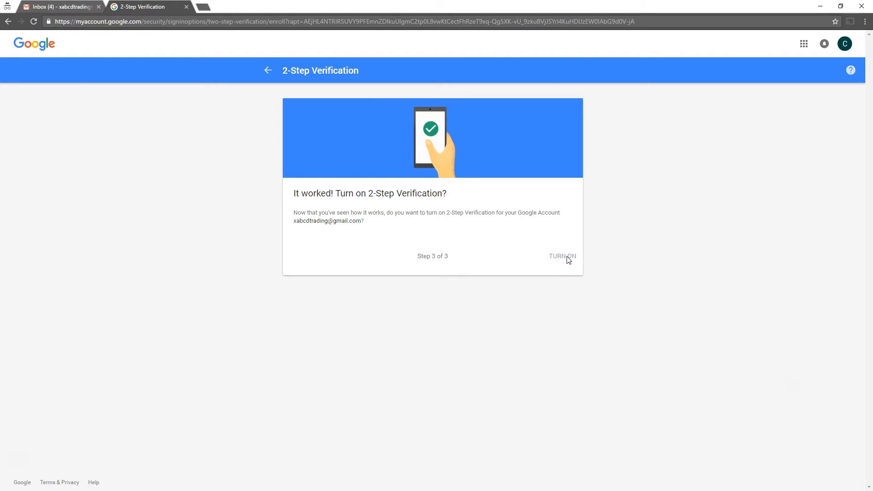
pyautogui.click(562, 256)
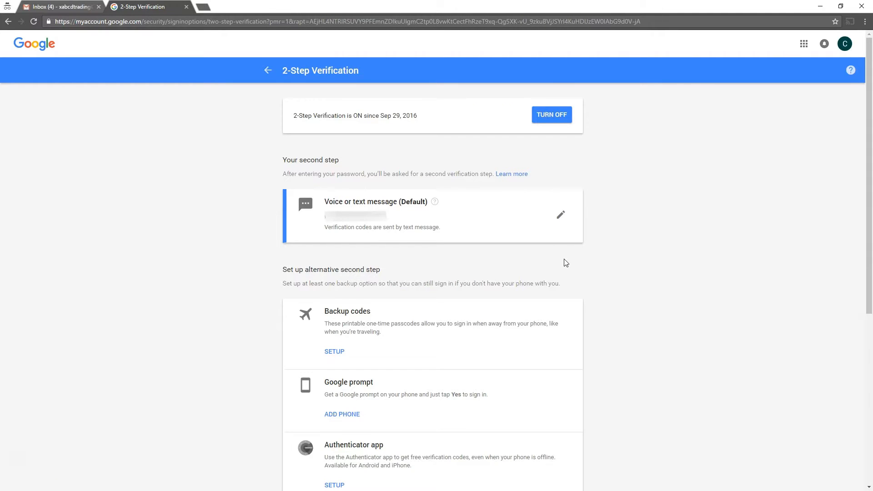
pyautogui.moveTo(221, 180)
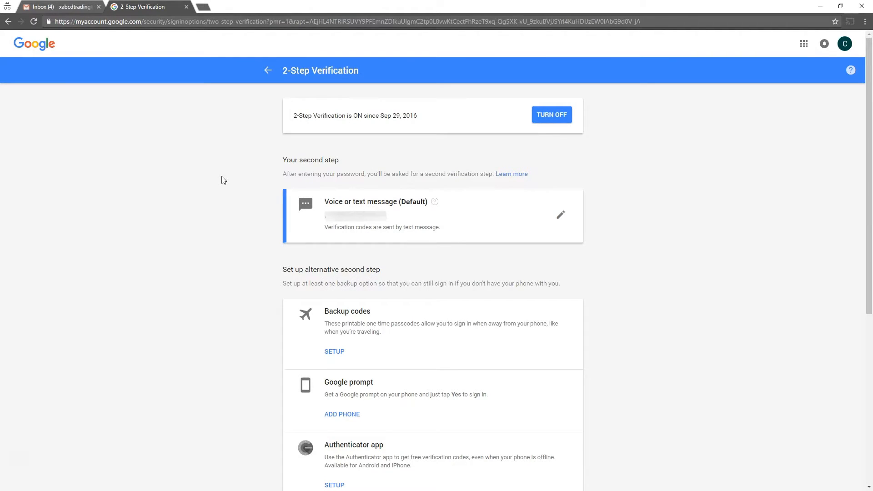
pyautogui.moveTo(274, 176)
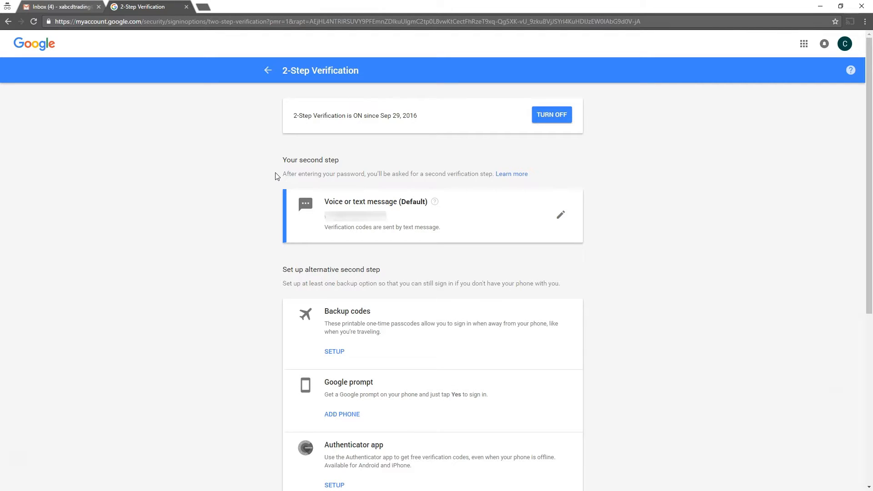
pyautogui.moveTo(140, 64)
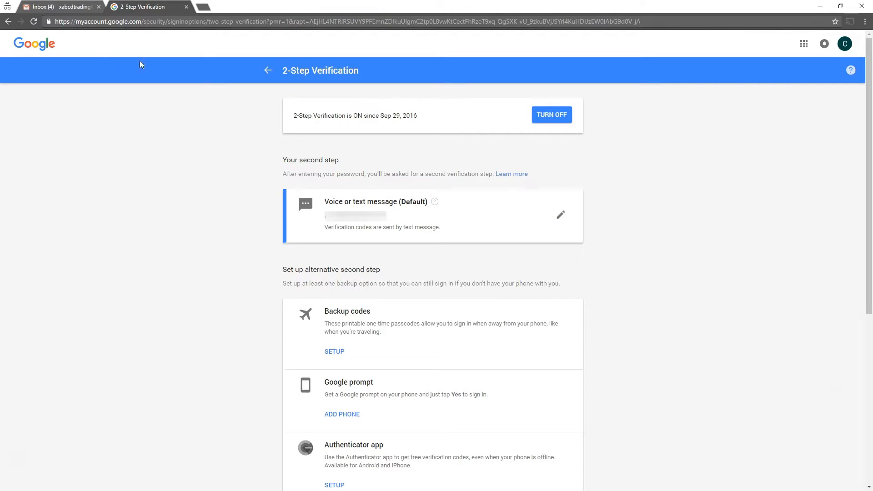
pyautogui.click(268, 70)
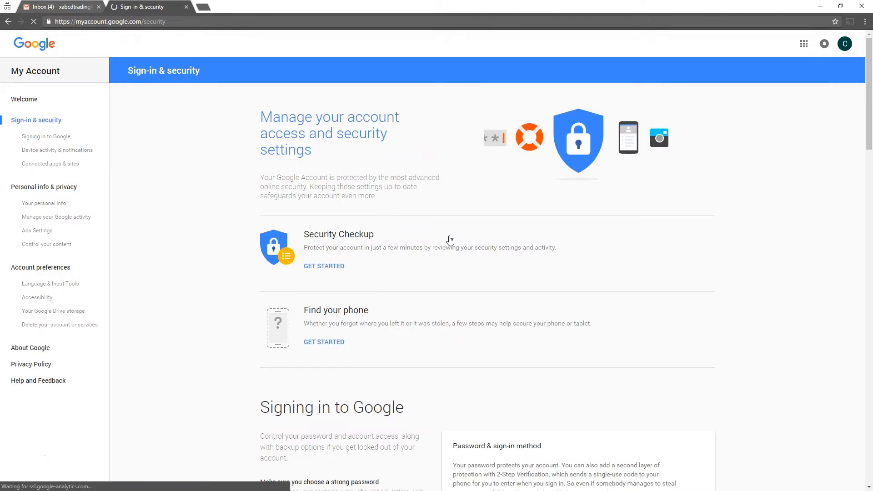
# Generate an app password with the custom name 'NinjaTrader 8' and dismiss the password dialog
pyautogui.scroll(-3)
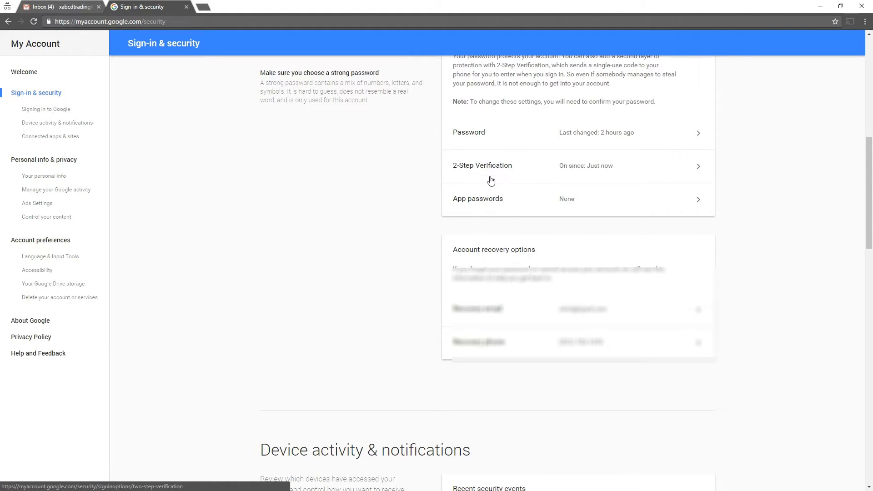
pyautogui.moveTo(469, 217)
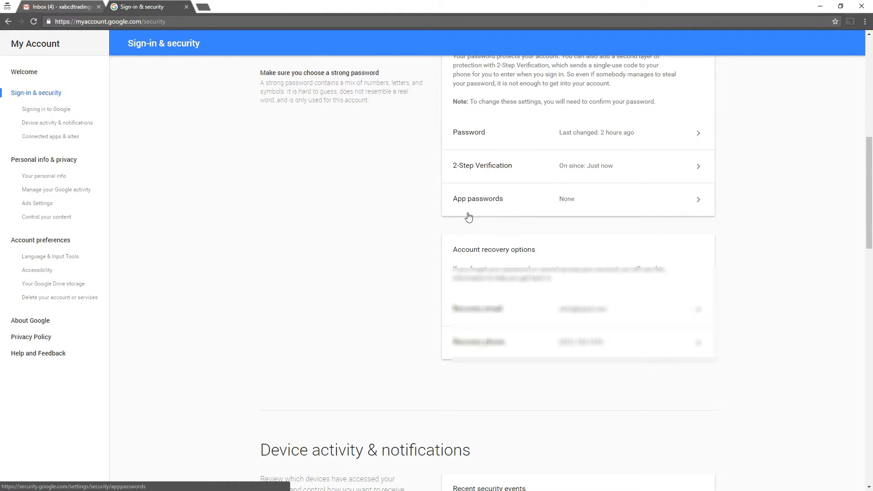
pyautogui.moveTo(481, 204)
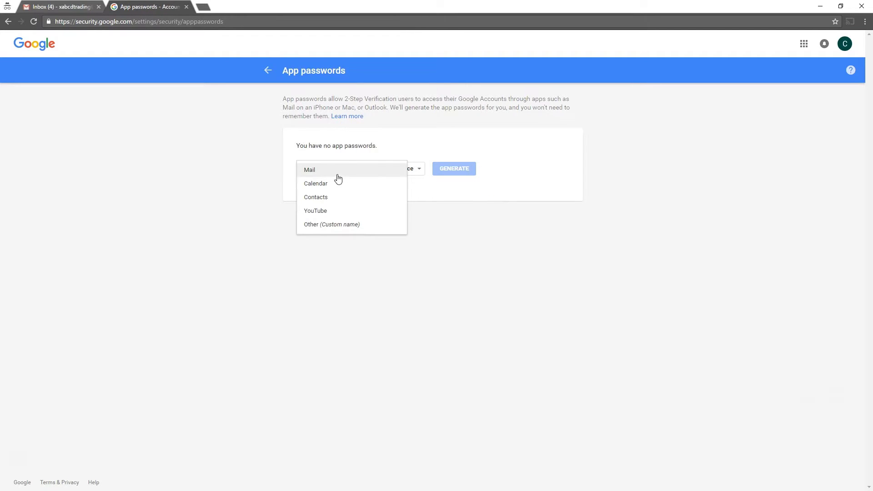
pyautogui.click(332, 224)
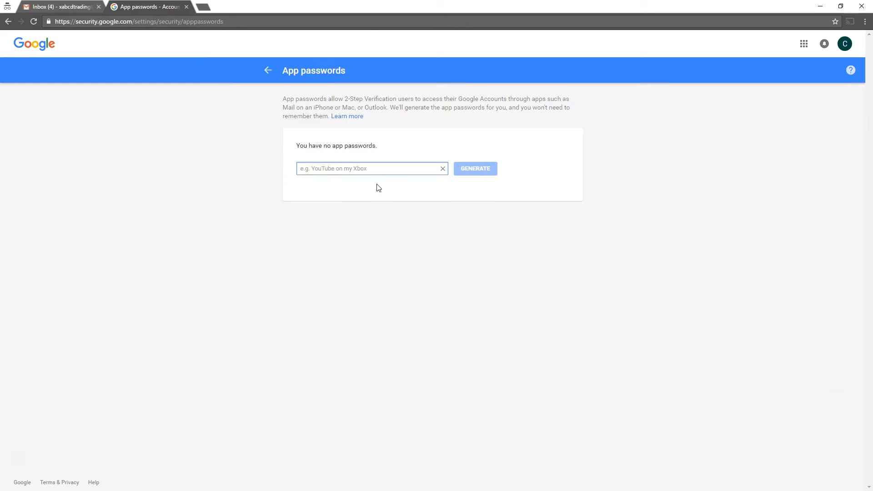
pyautogui.click(373, 168)
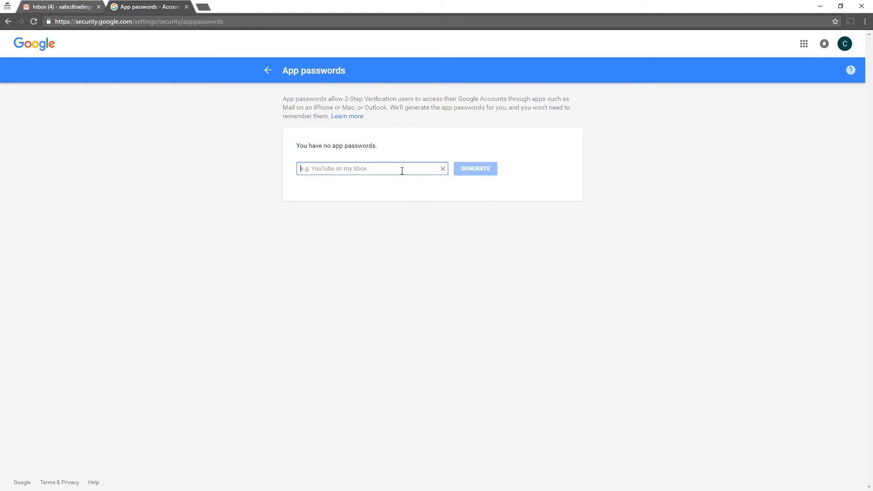
pyautogui.moveTo(390, 181)
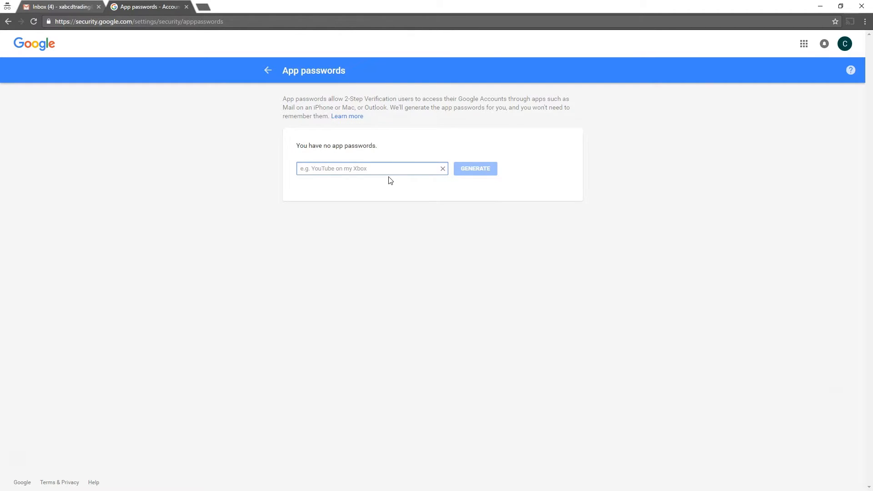
pyautogui.moveTo(394, 172)
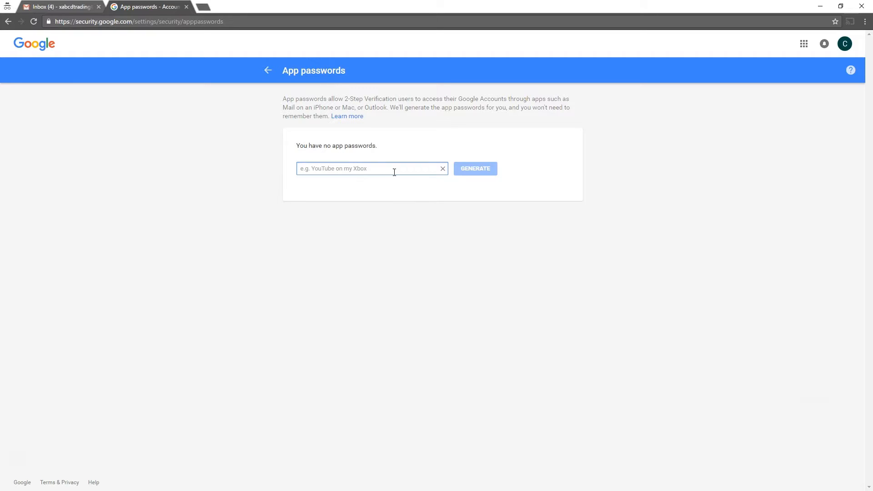
pyautogui.write('NinjaTrad')
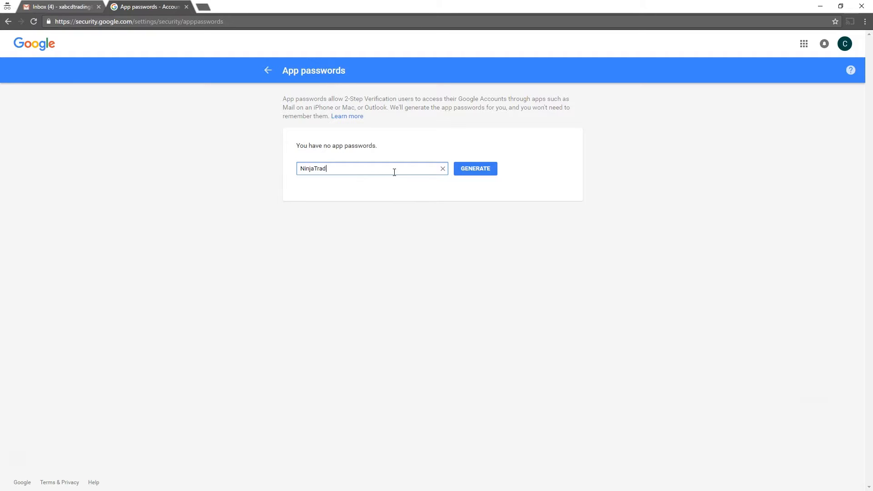
pyautogui.write('er 8')
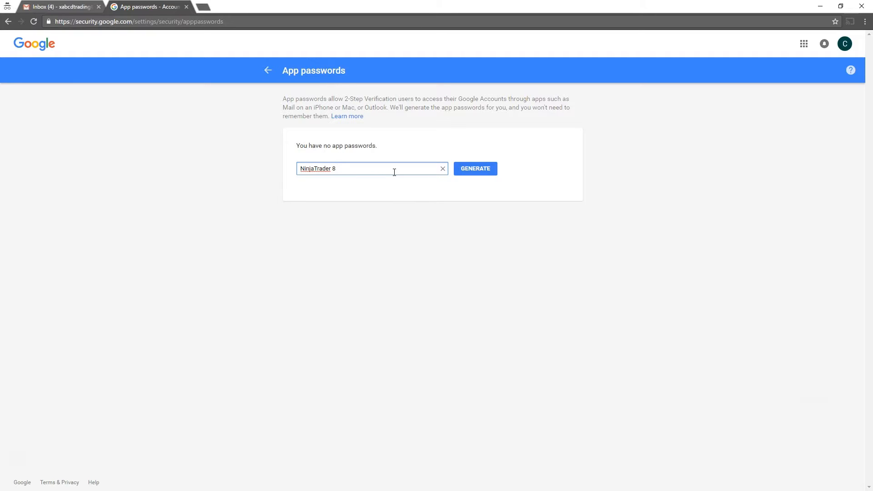
pyautogui.click(474, 169)
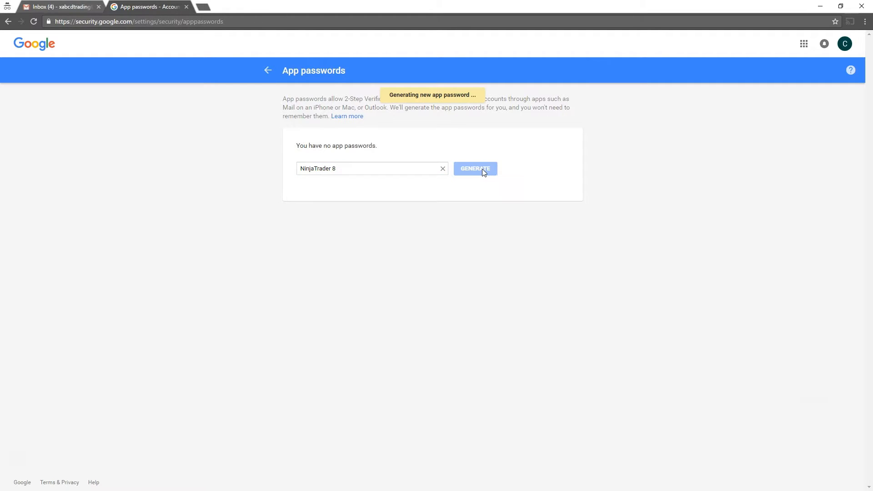
pyautogui.click(475, 168)
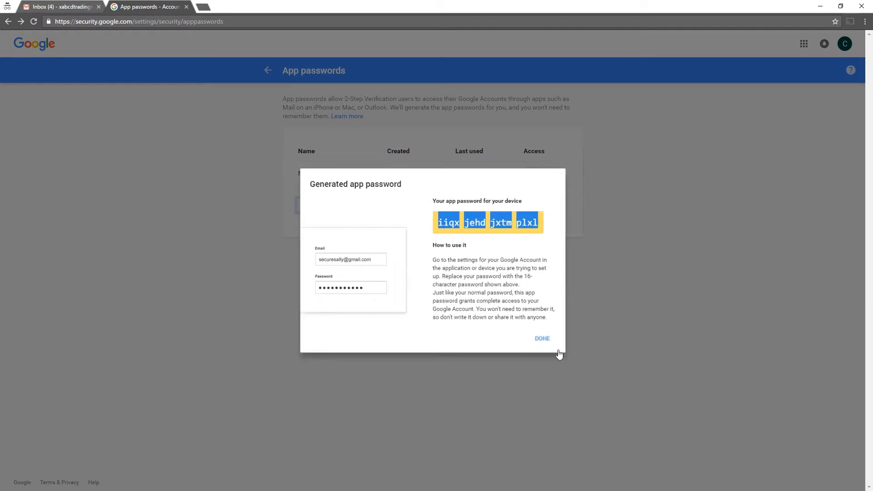
pyautogui.click(541, 338)
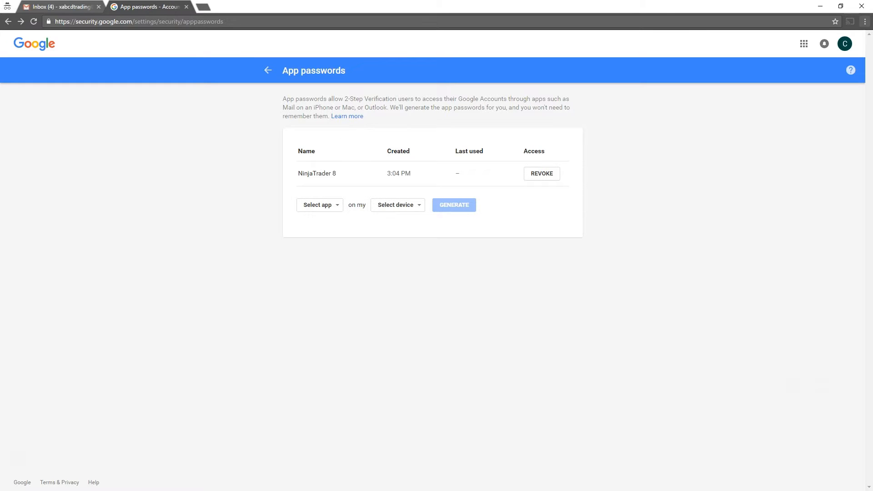
pyautogui.click(218, 99)
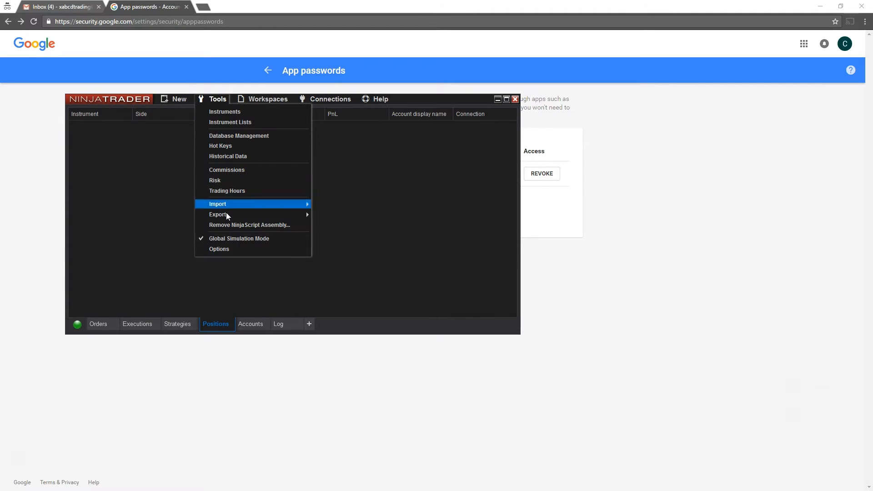
# Open NinjaTrader Options and the Share services editor under General
pyautogui.click(218, 249)
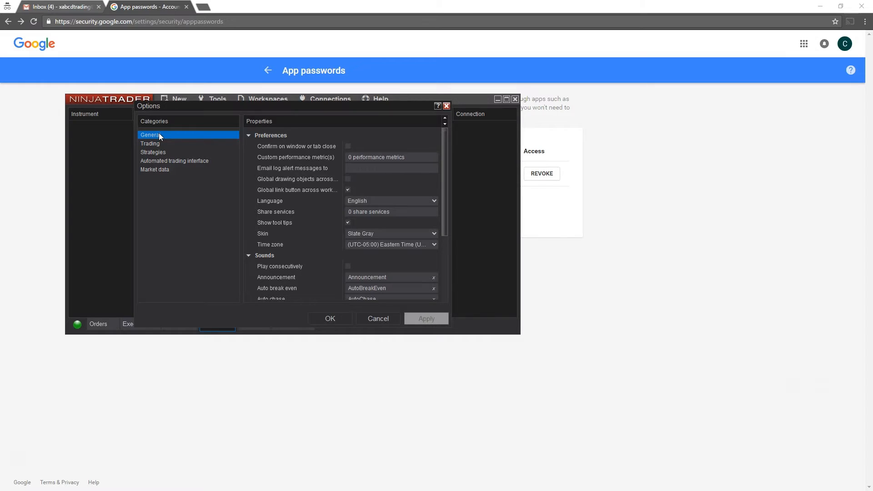
pyautogui.moveTo(278, 195)
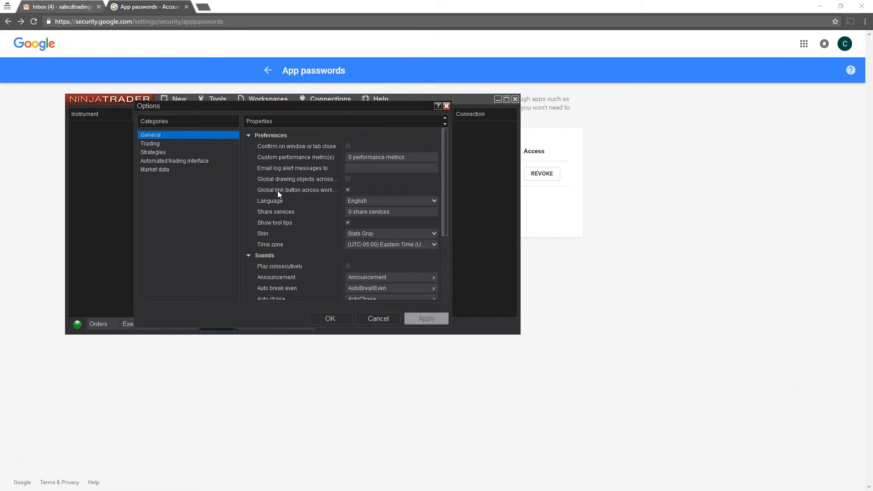
pyautogui.moveTo(310, 216)
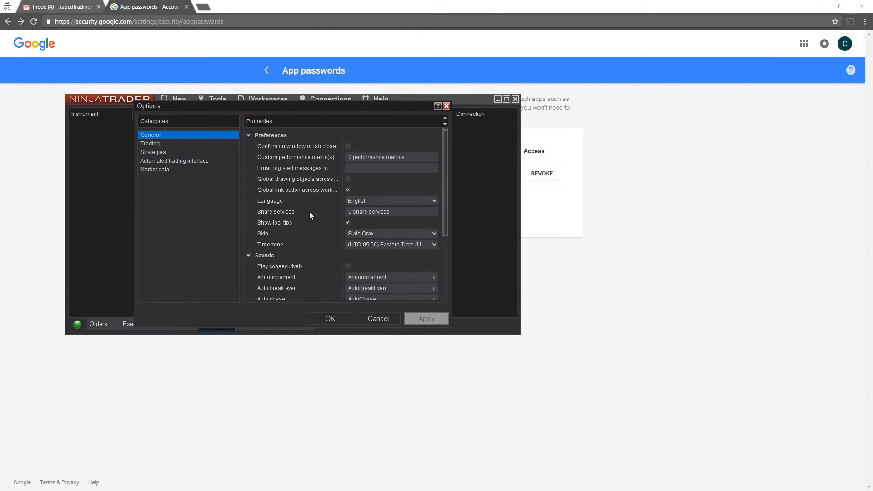
pyautogui.click(391, 212)
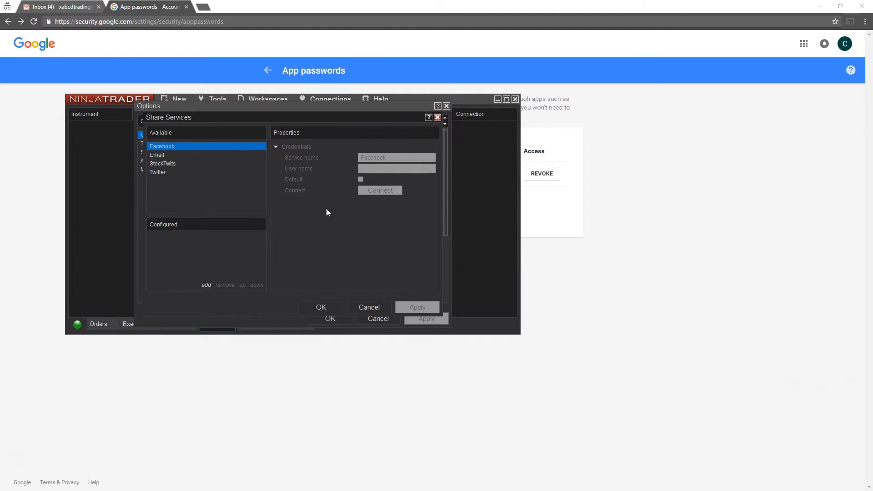
pyautogui.moveTo(154, 168)
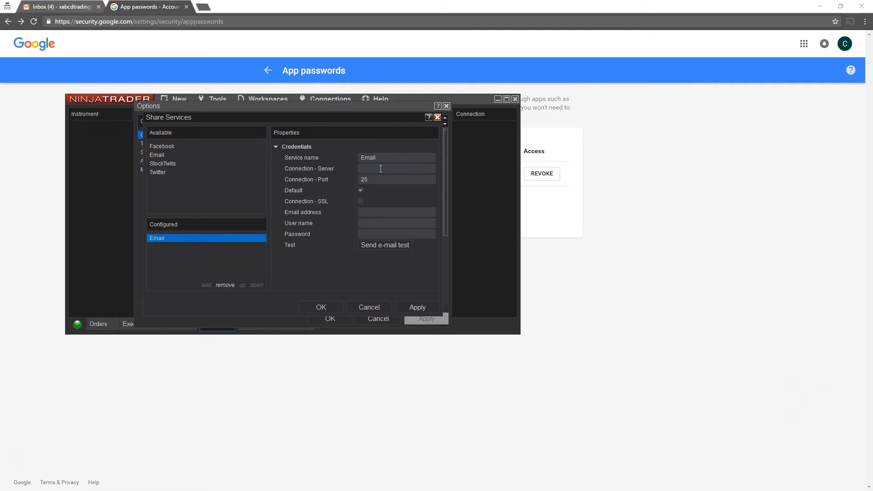
# Name the Email service Gmail with server smtp.gmail.com, port 587 and SSL enabled
pyautogui.click(397, 157)
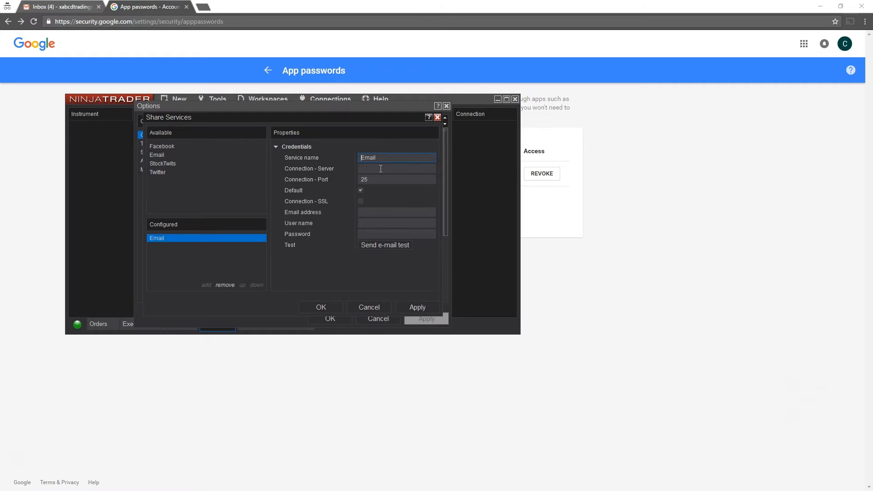
pyautogui.write('G')
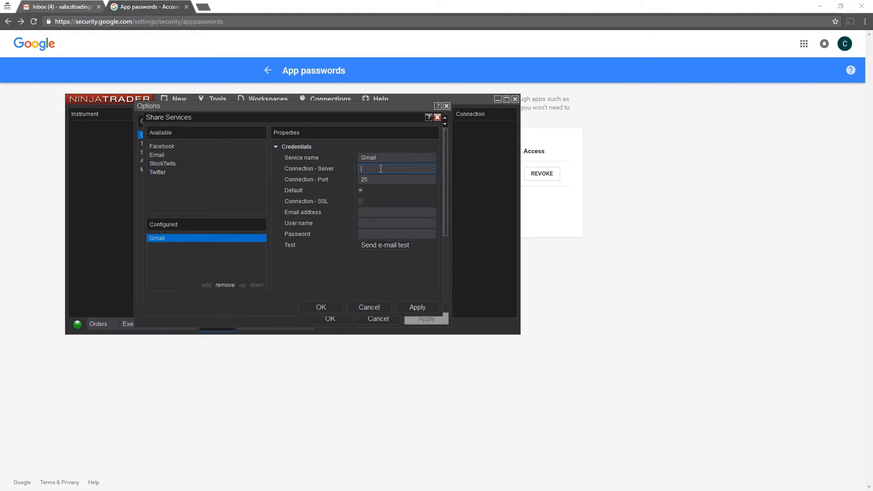
pyautogui.write('smtp.gmail.c')
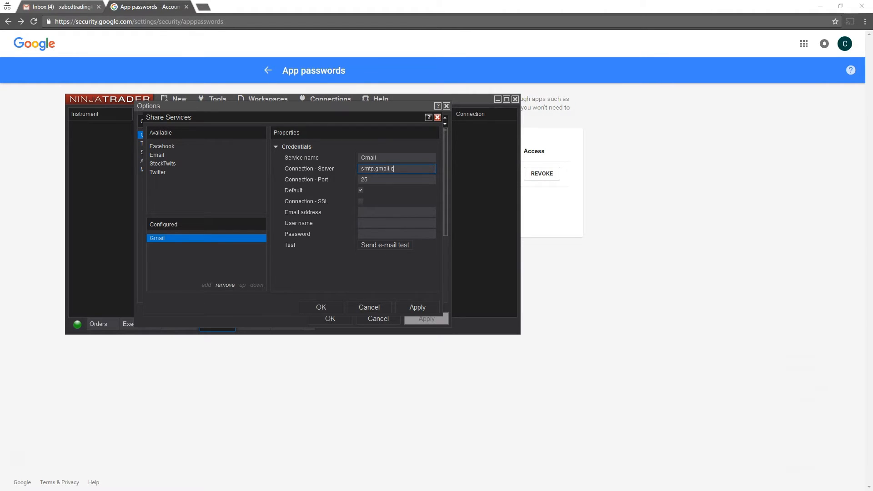
pyautogui.click(397, 179)
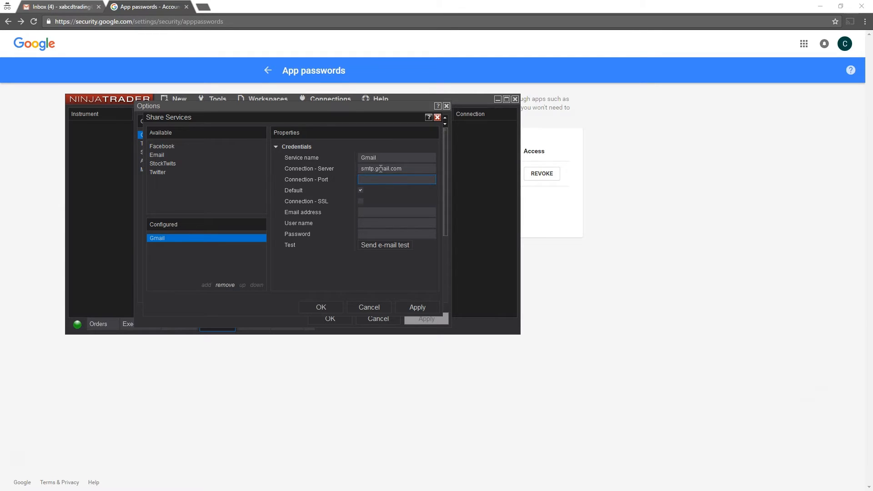
pyautogui.write('587')
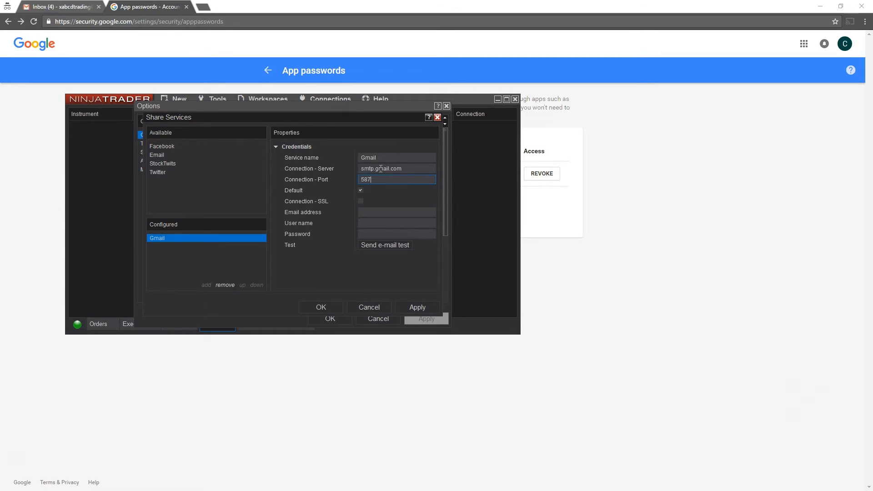
pyautogui.click(360, 201)
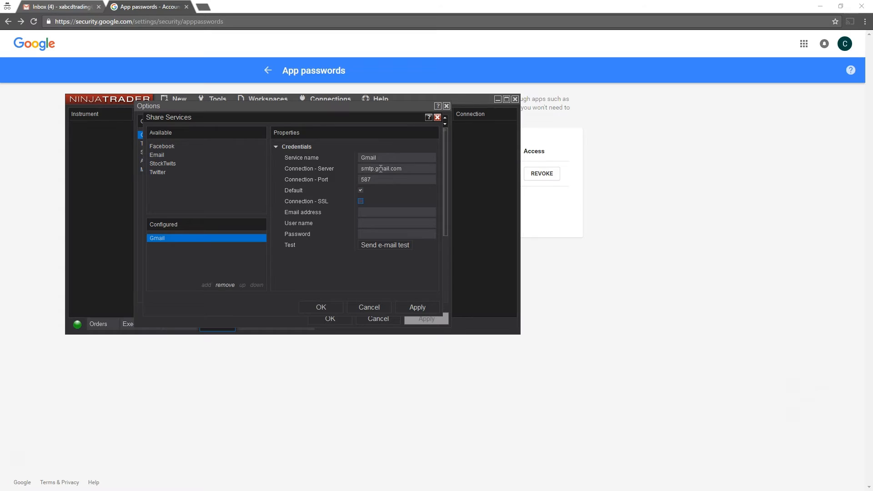
# Enter the Gmail sender email address for the service
pyautogui.click(397, 212)
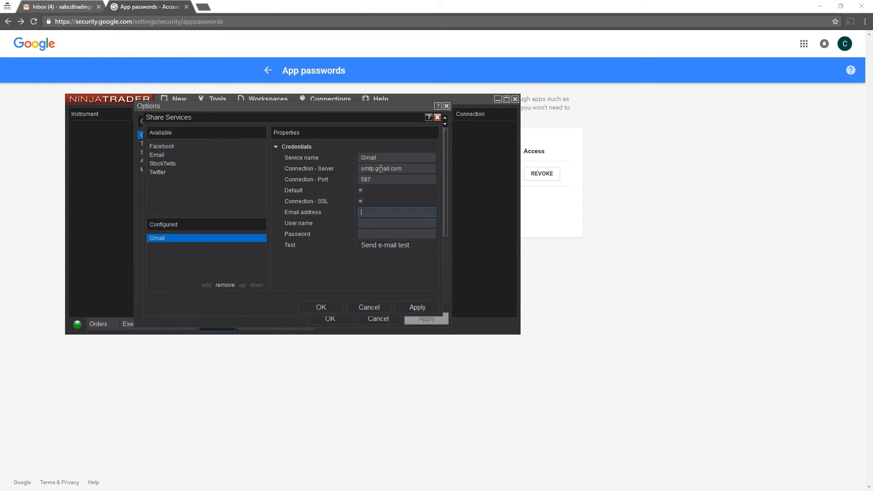
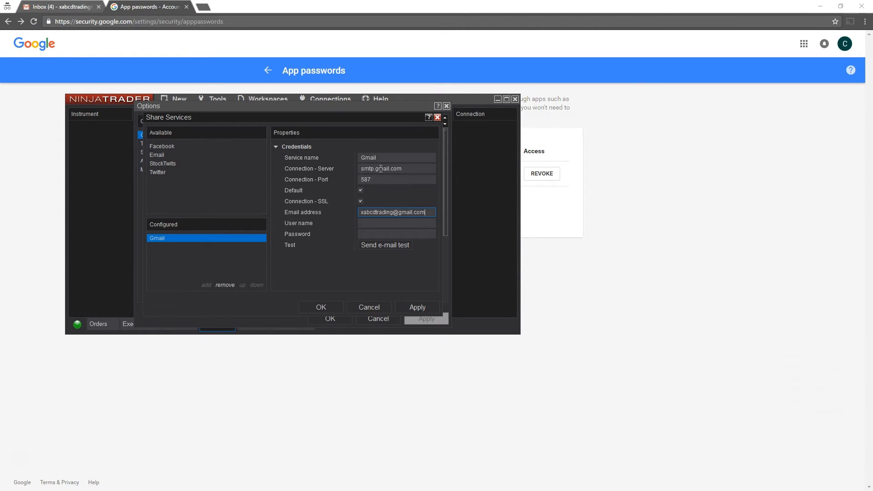
pyautogui.click(396, 223)
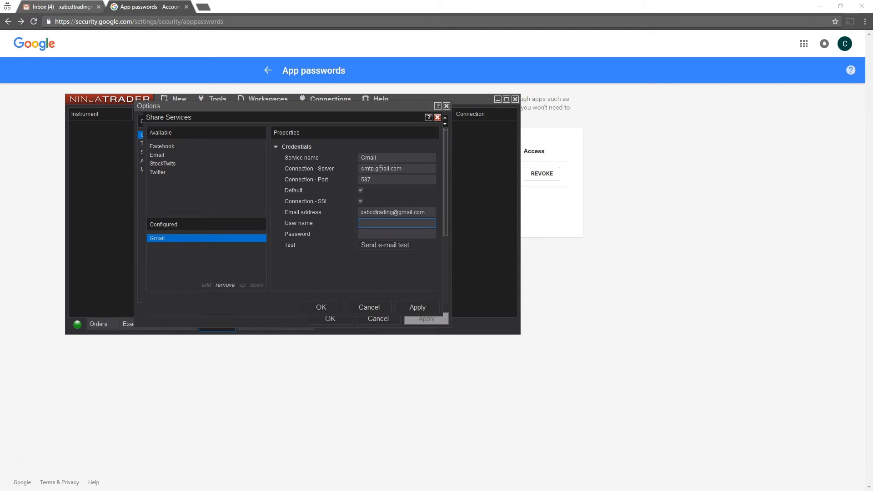
pyautogui.click(396, 224)
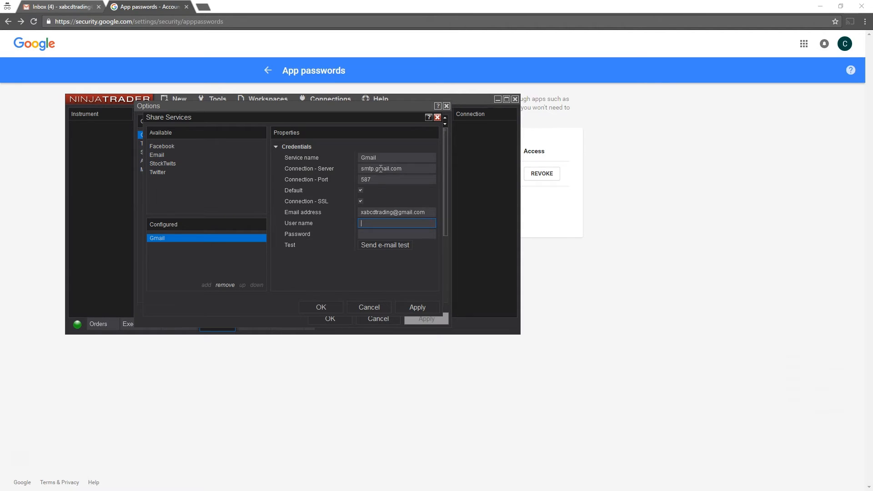
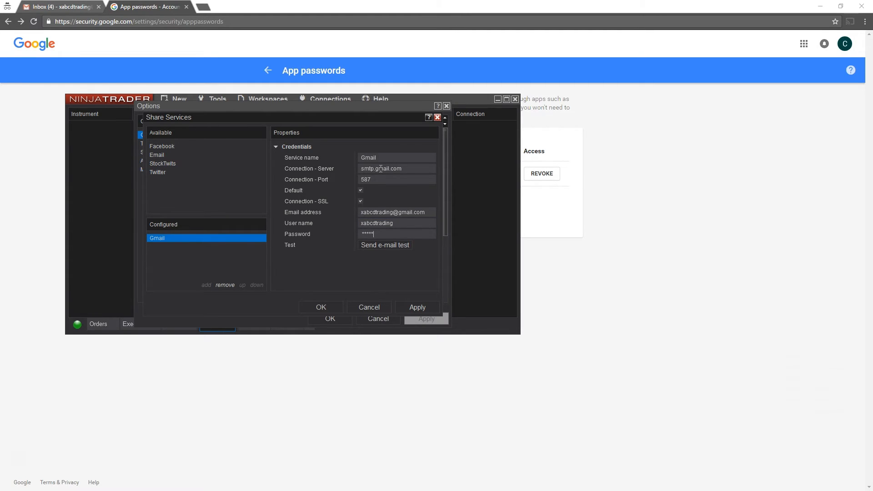
pyautogui.write('password')
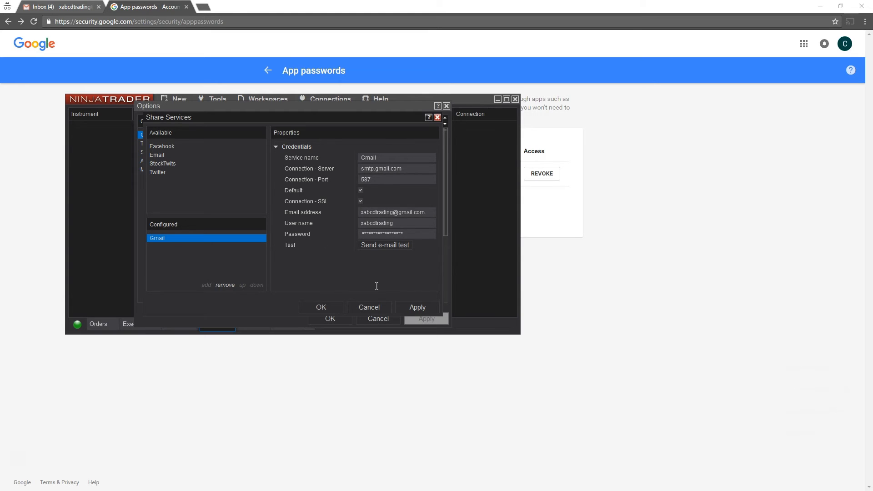
pyautogui.moveTo(392, 250)
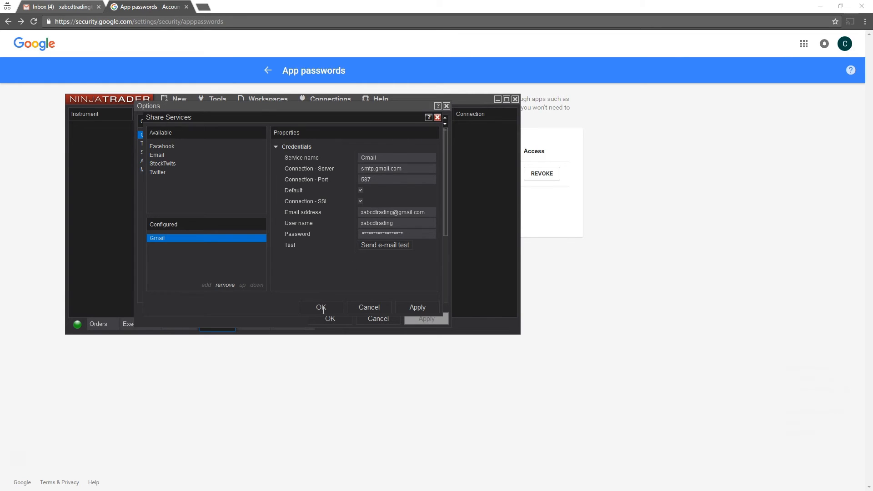
# Confirm both the Share Services and Options windows with OK
pyautogui.click(321, 307)
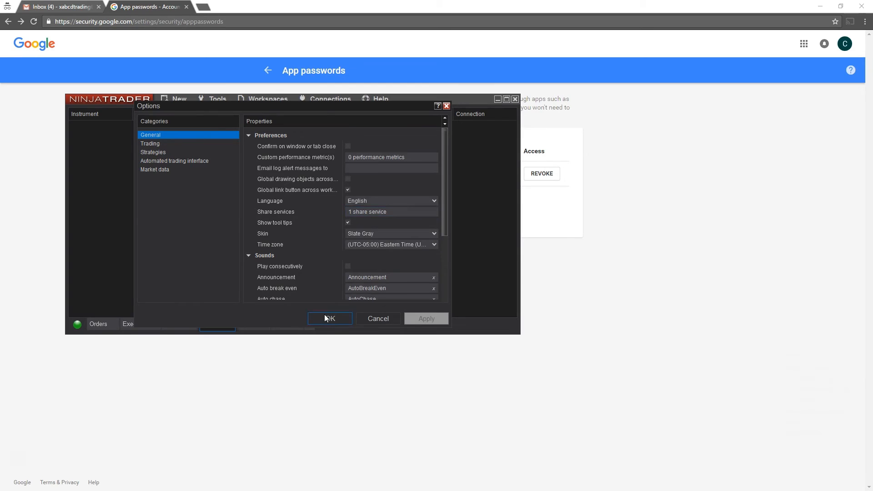
pyautogui.click(330, 319)
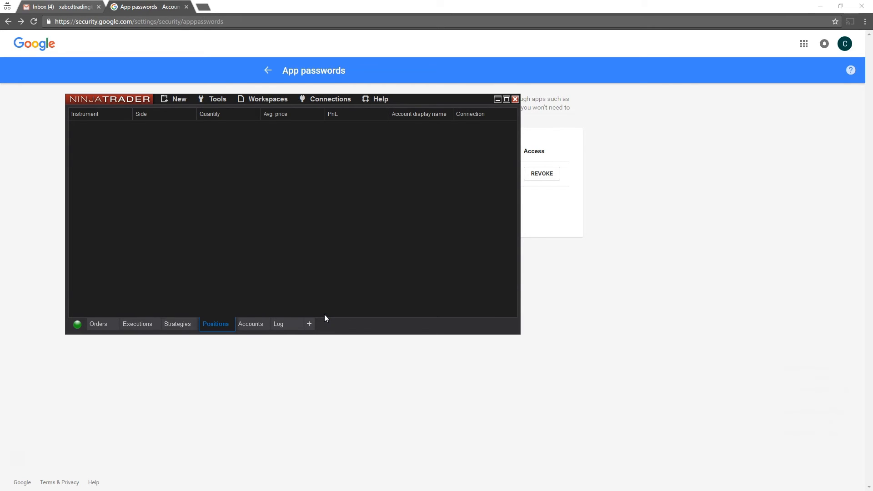
pyautogui.moveTo(333, 314)
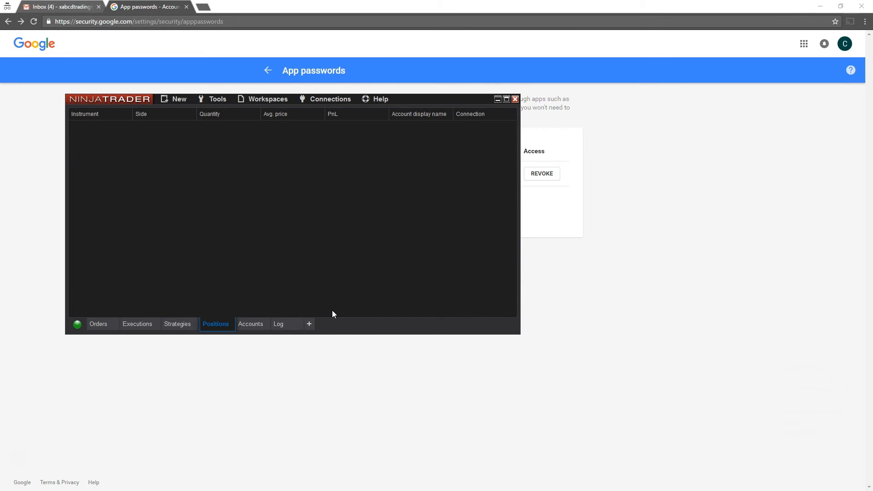